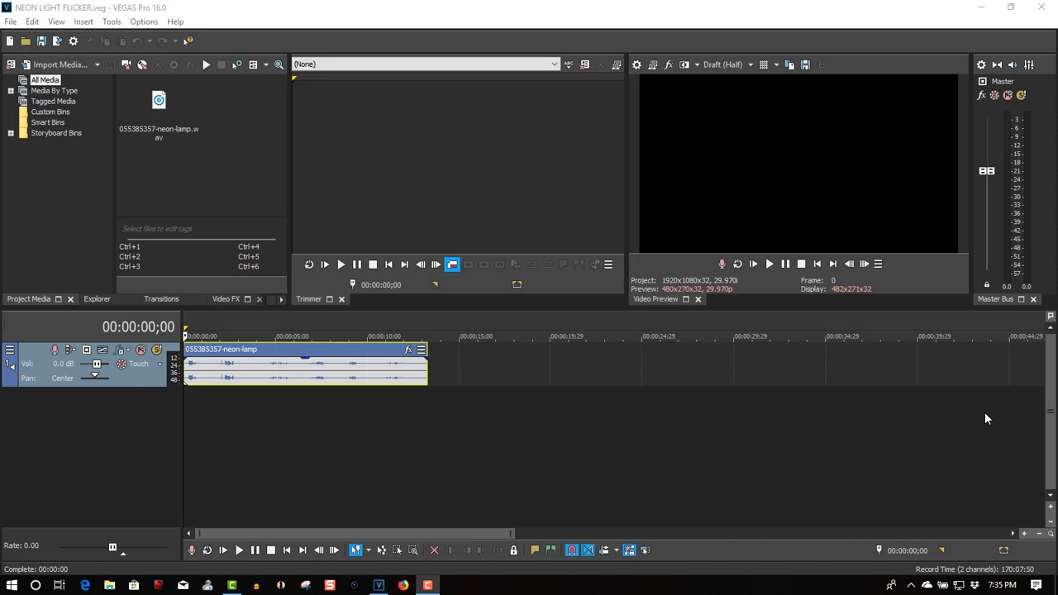
mouse_move(812, 370)
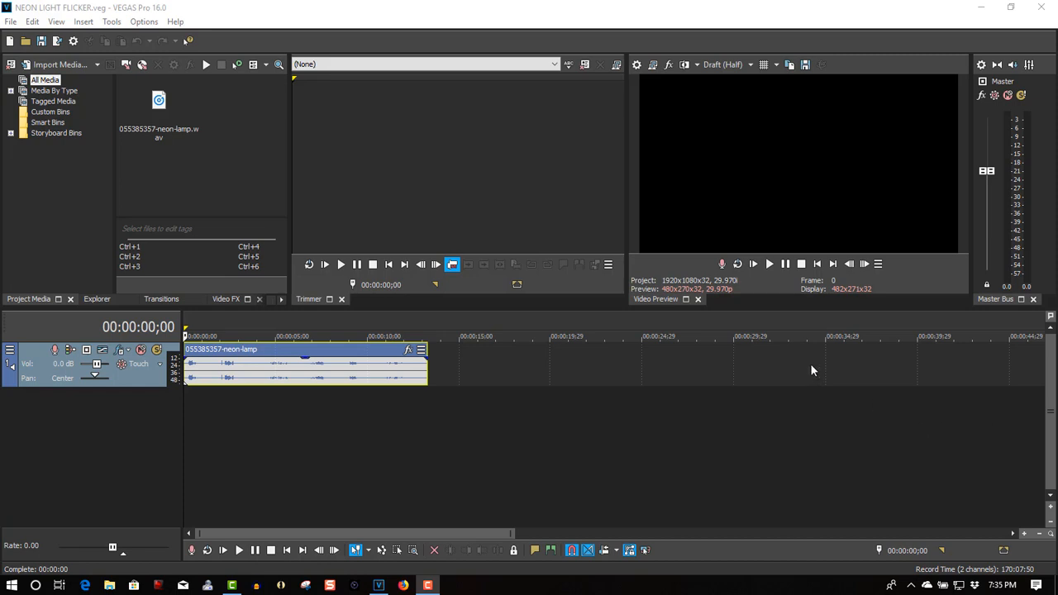
mouse_move(768, 263)
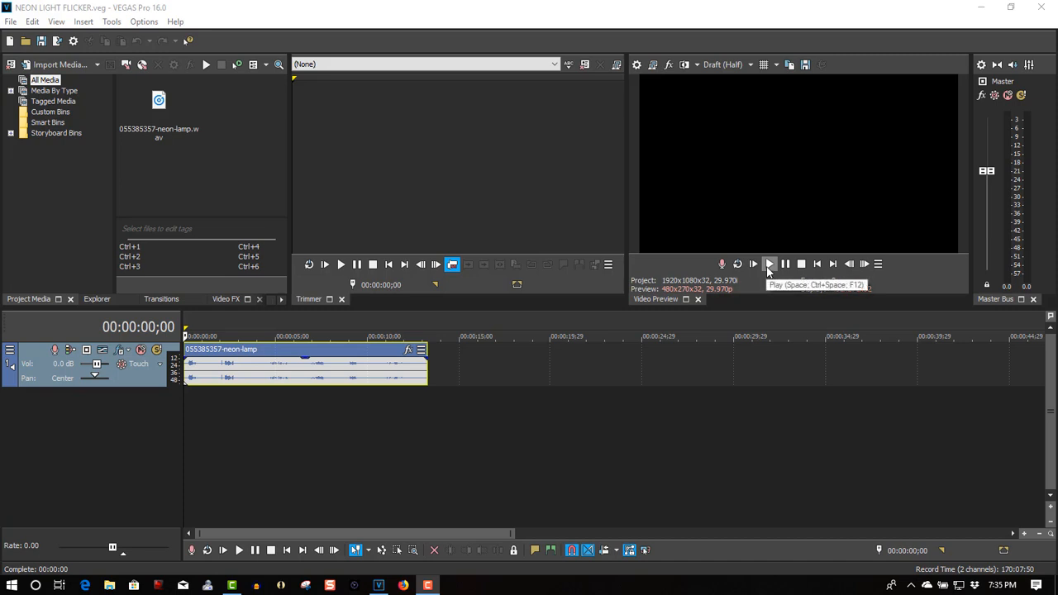
Preview the neon lamp sound from the start and add a (Legacy) Text Default Text title
click(752, 263)
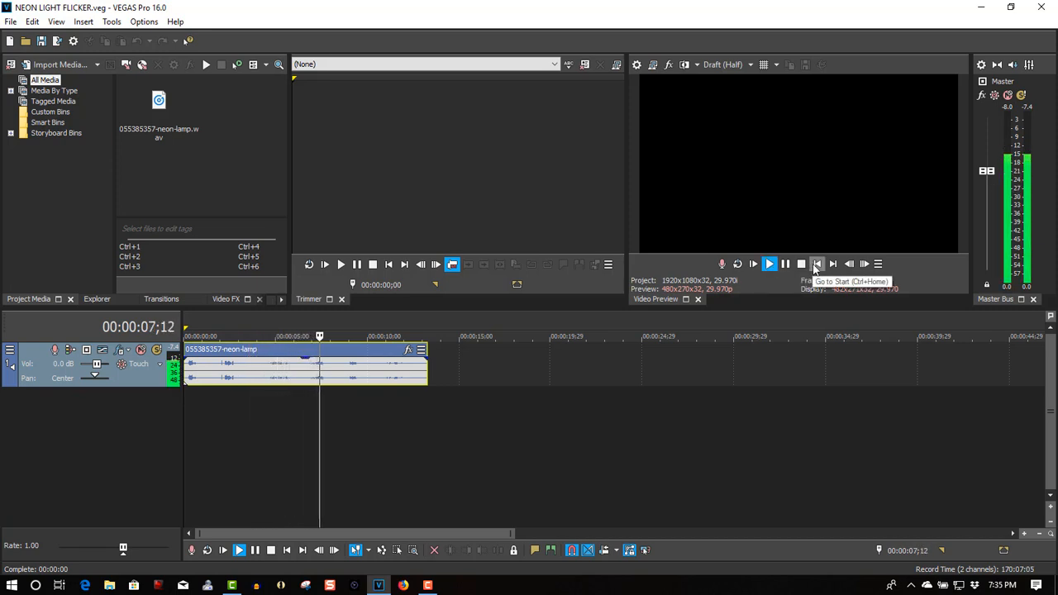
click(817, 263)
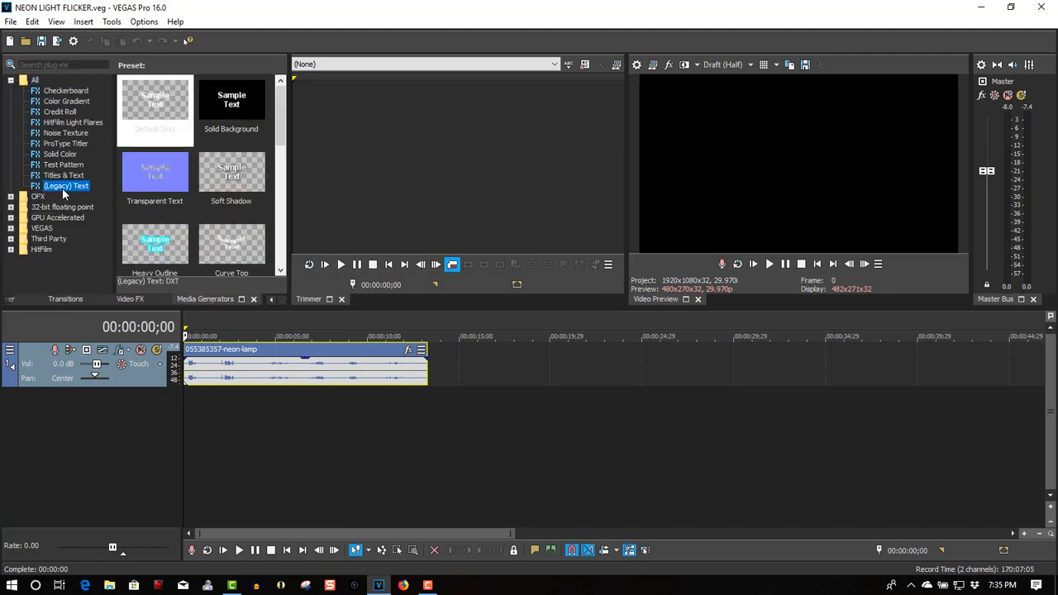
click(155, 103)
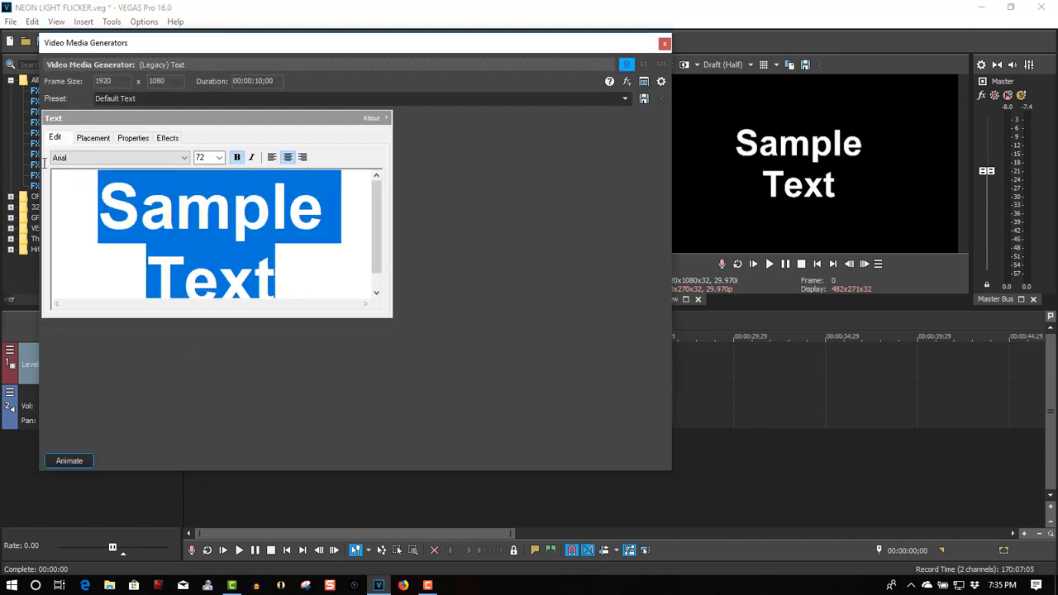
Enter 'VEGAS LIGHTS' as the title text and set it in the Neon Lights font
text(VE)
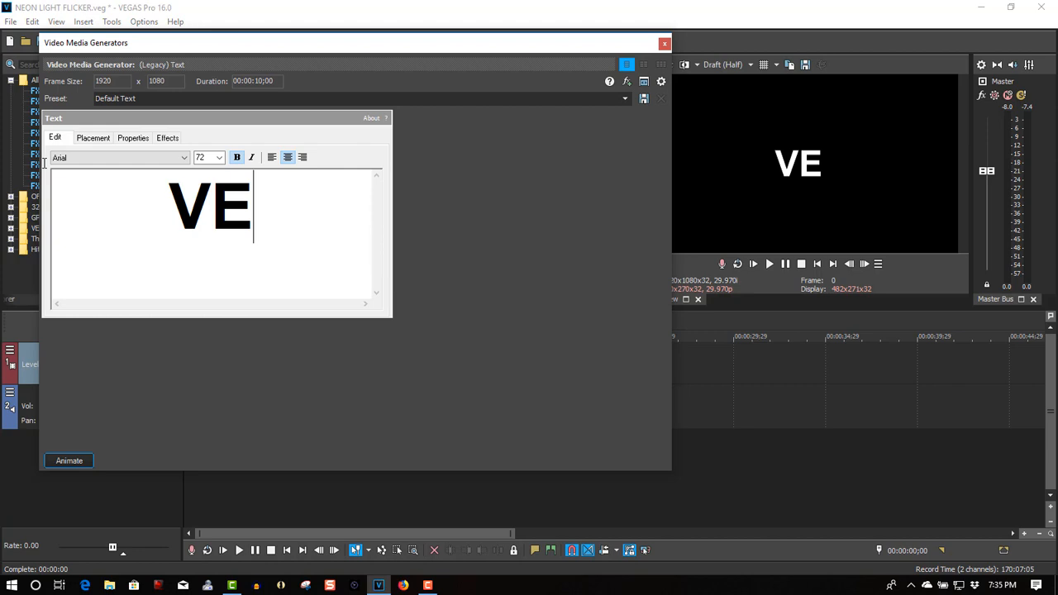
text(GAS)
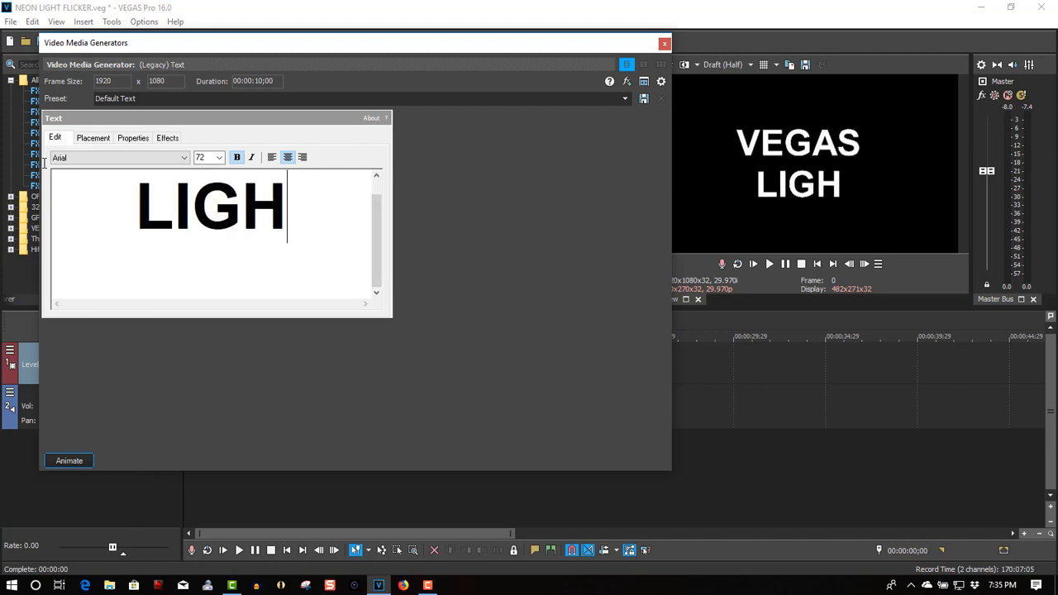
text(TS)
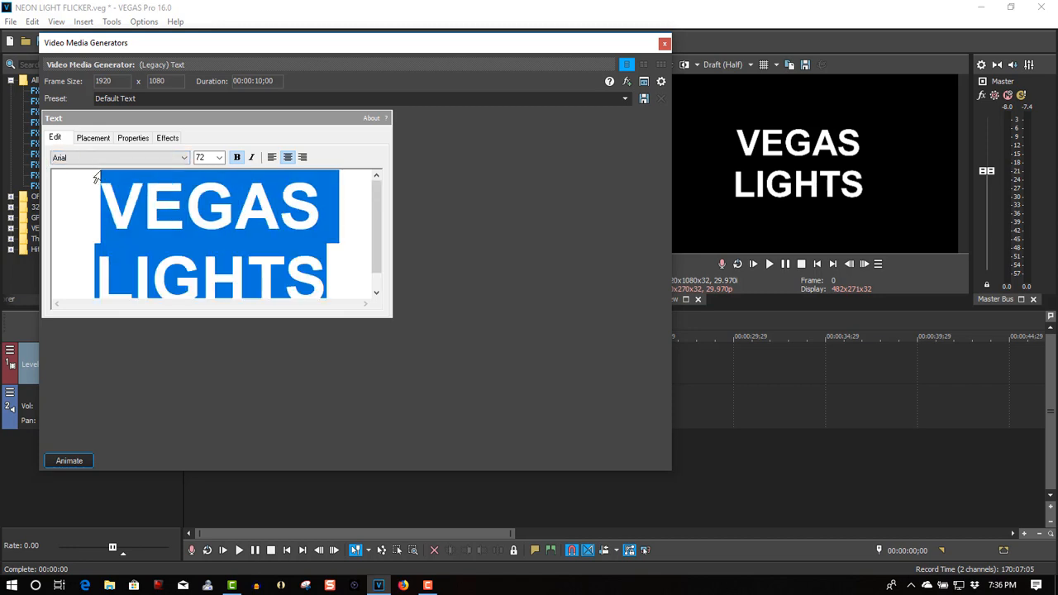
click(185, 157)
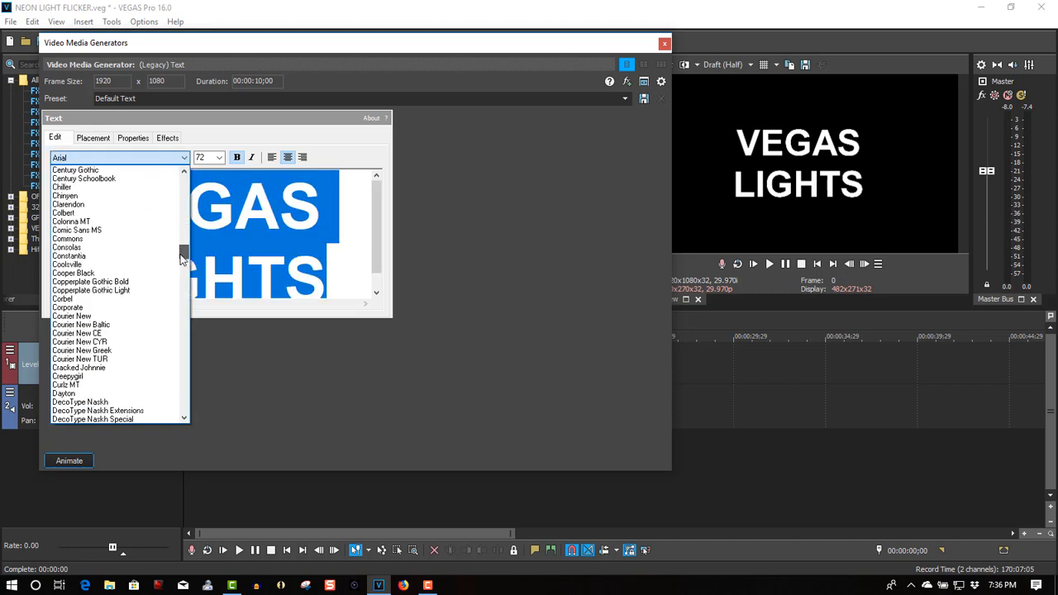
scroll(down, 3)
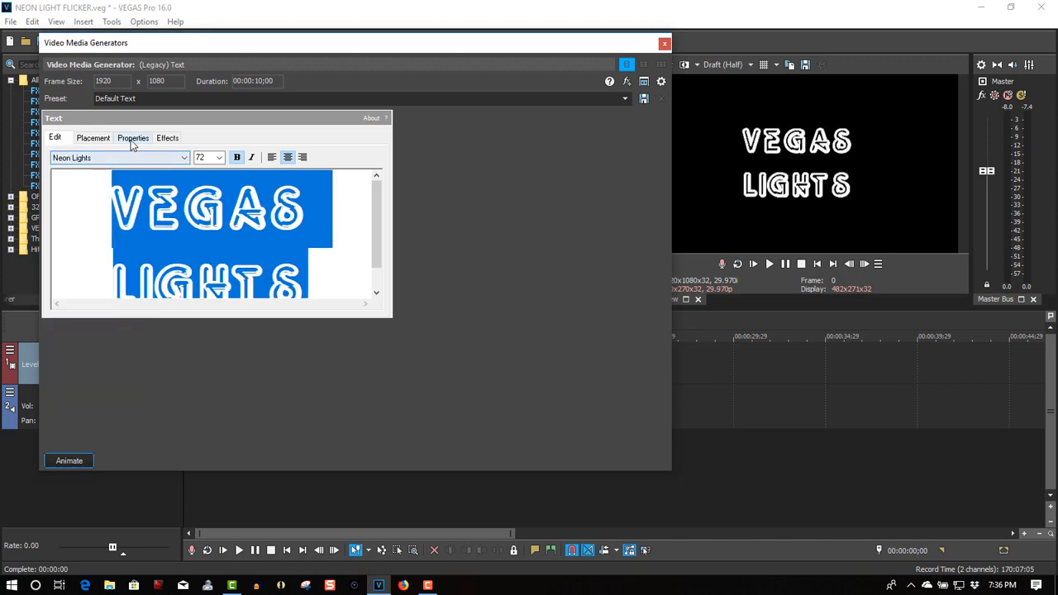
Set the title's text colour to a light pink, then close the Video Media Generators window
click(133, 137)
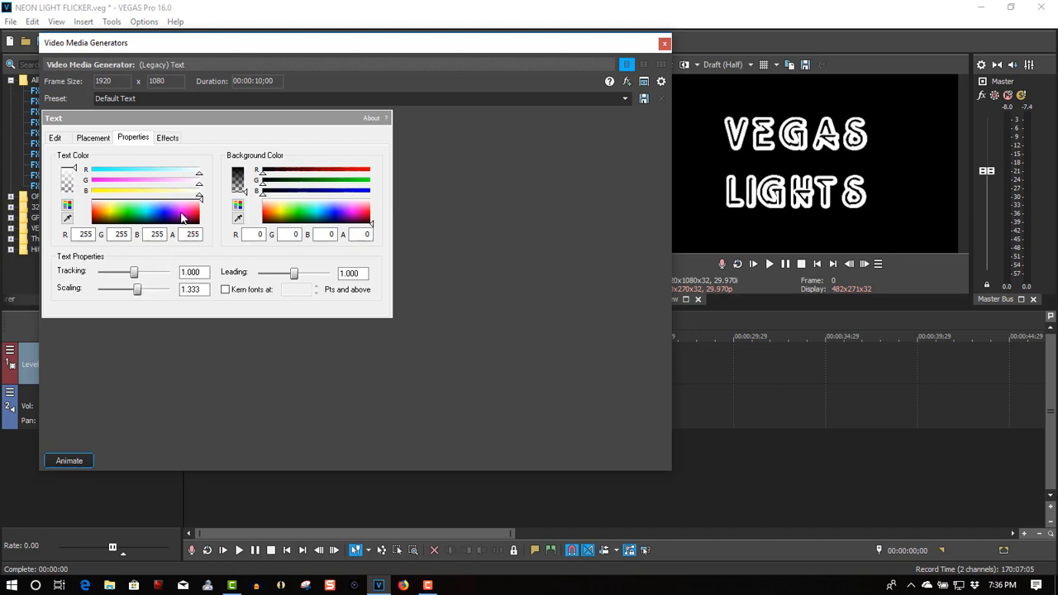
click(186, 213)
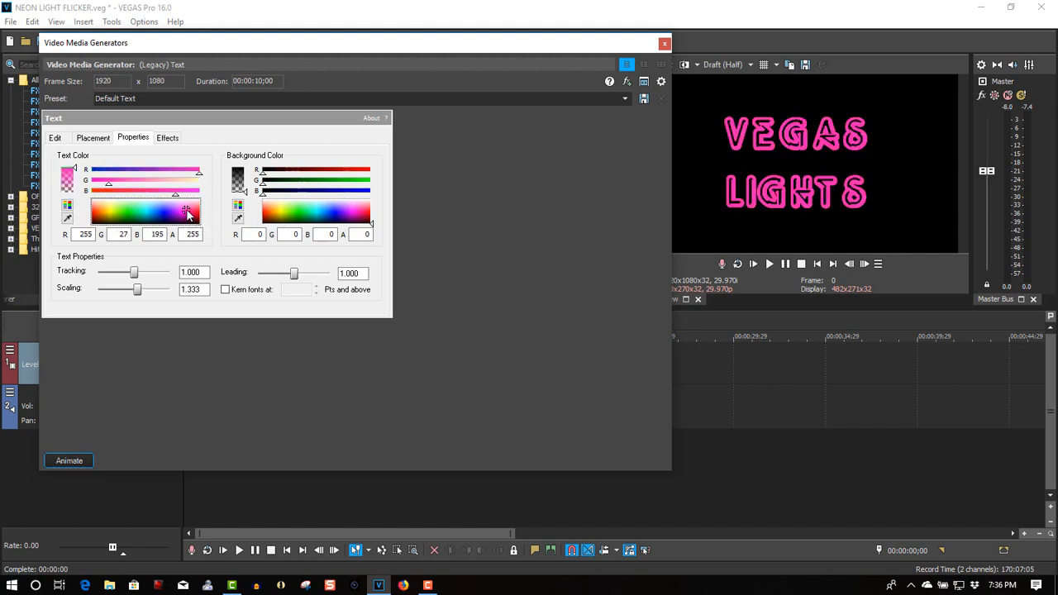
drag(186, 213, 180, 209)
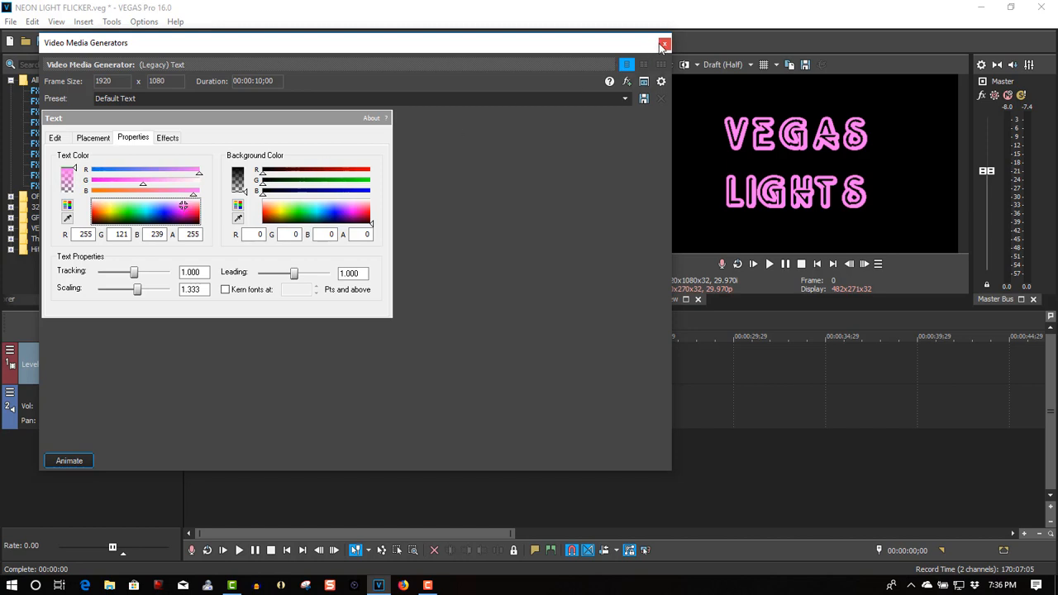
click(664, 43)
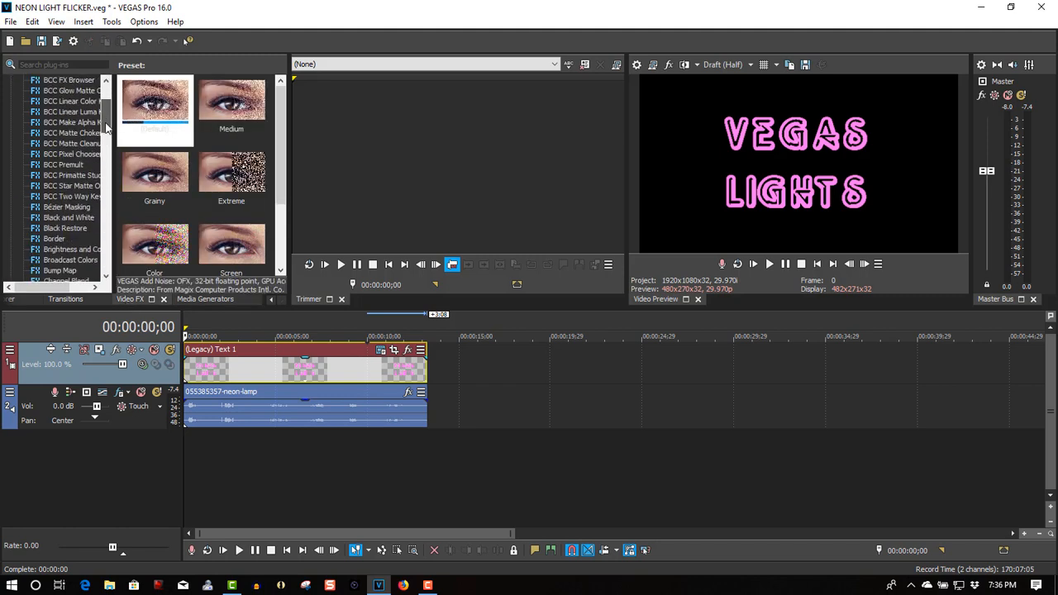
Apply VEGAS Glow to the title with Intensity about 1.36 and Glow percent about 0.11
scroll(down, 3)
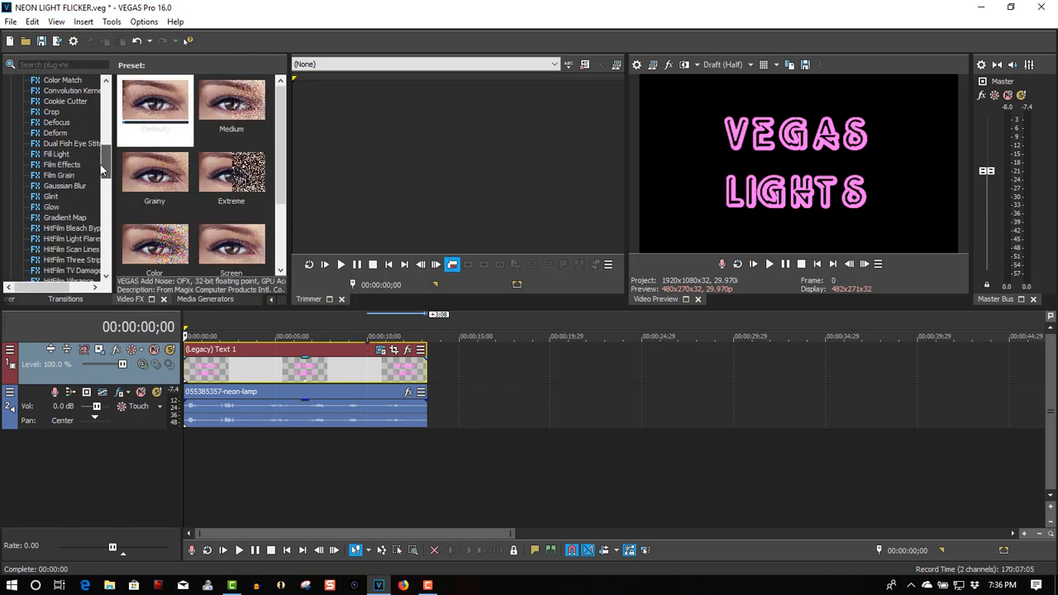
click(51, 196)
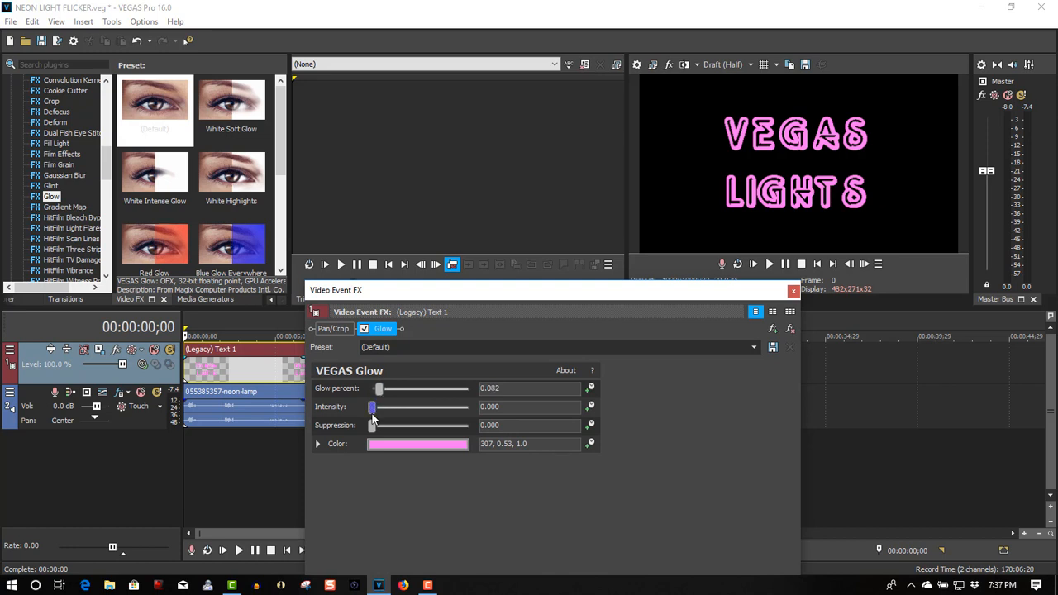
drag(372, 406, 379, 406)
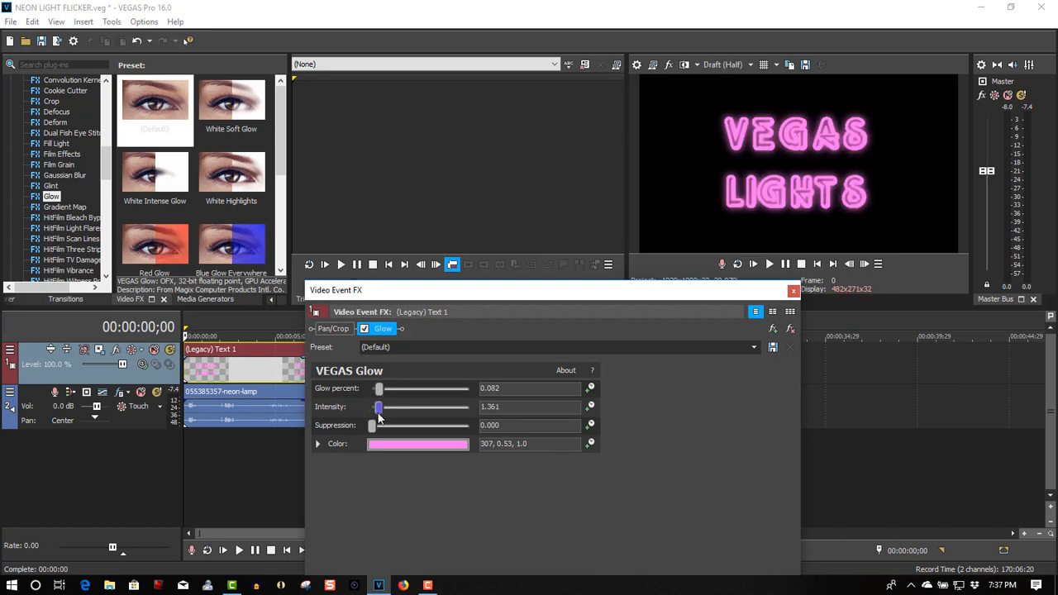
drag(378, 406, 371, 405)
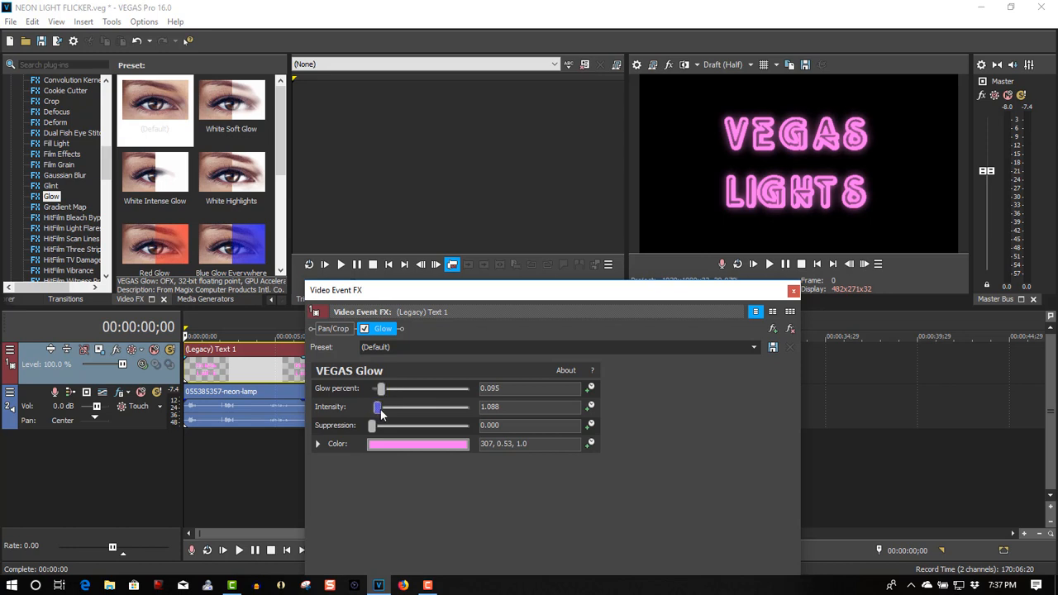
drag(377, 406, 382, 388)
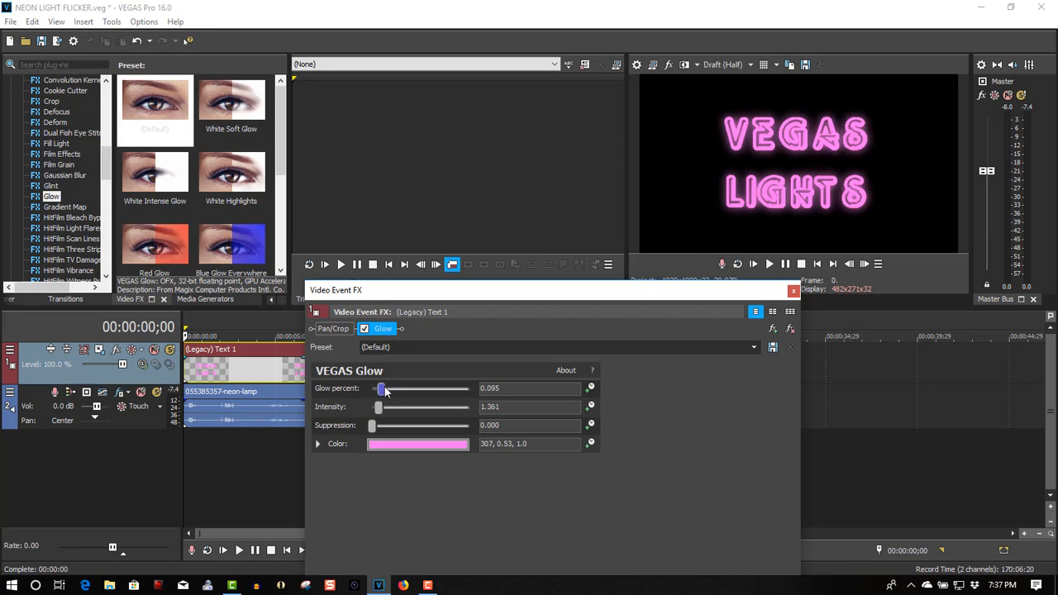
drag(381, 388, 382, 388)
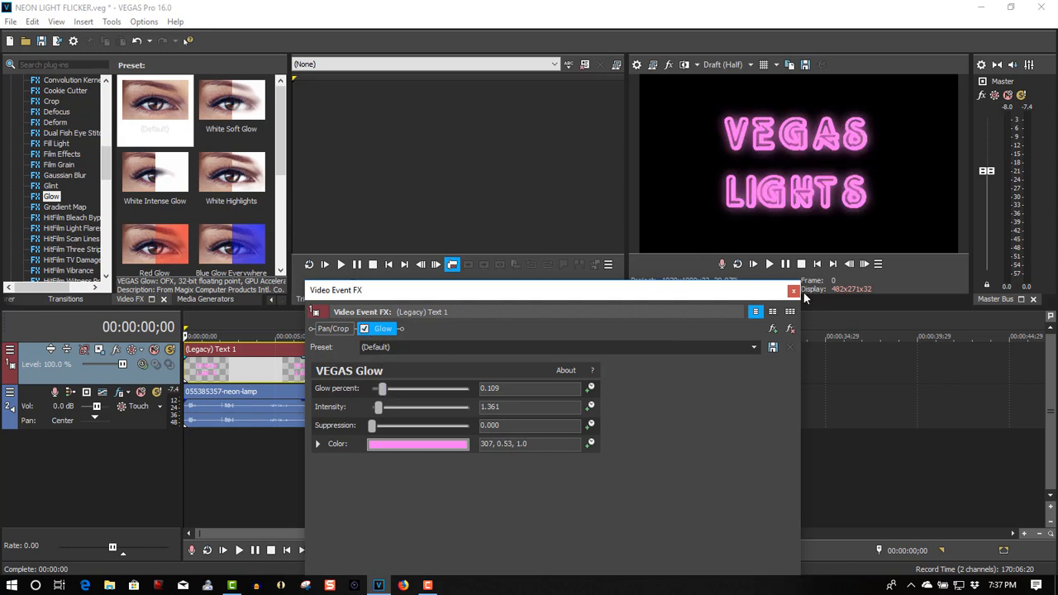
click(793, 290)
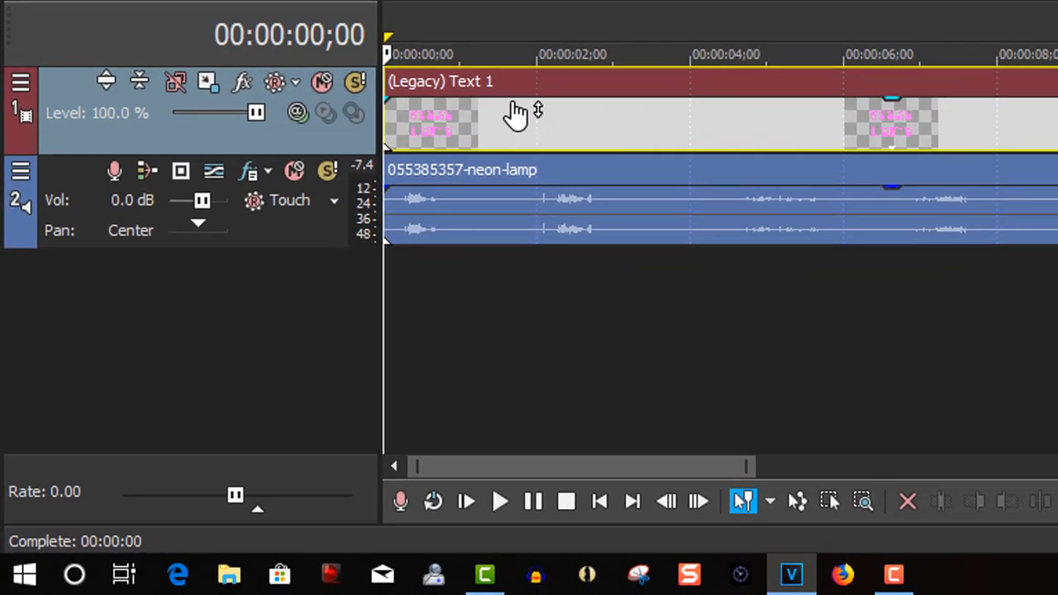
Lower the title event's opacity to about 39% near its start
drag(516, 112, 517, 131)
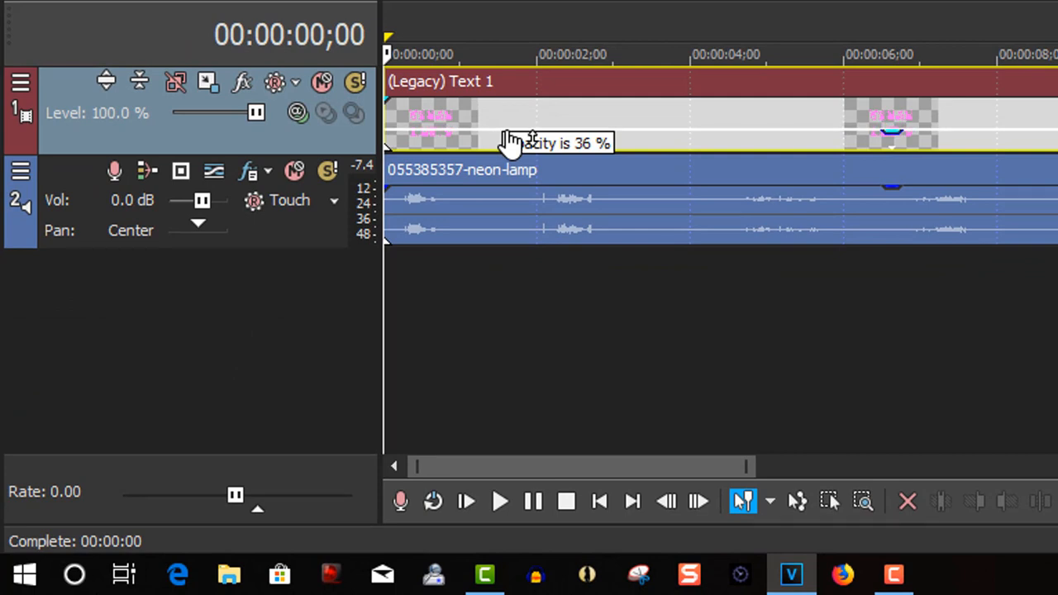
drag(525, 132, 516, 138)
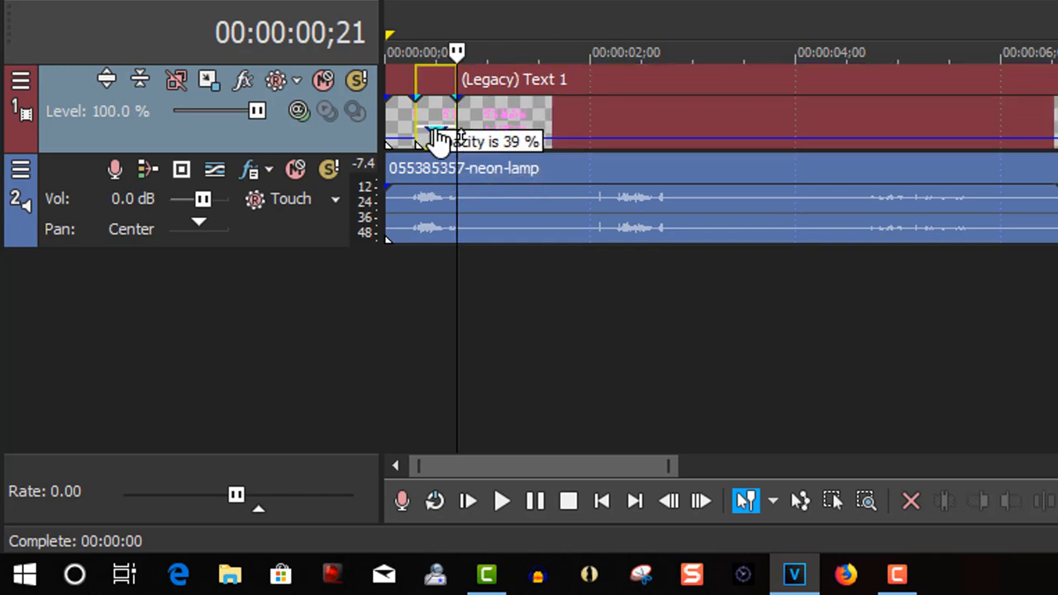
mouse_move(495, 161)
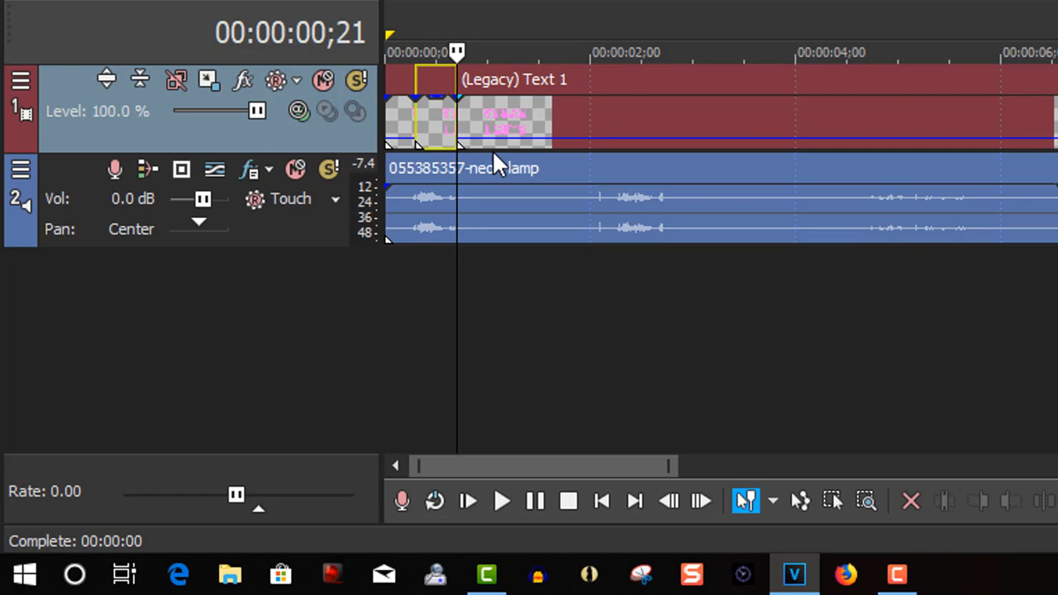
mouse_move(417, 256)
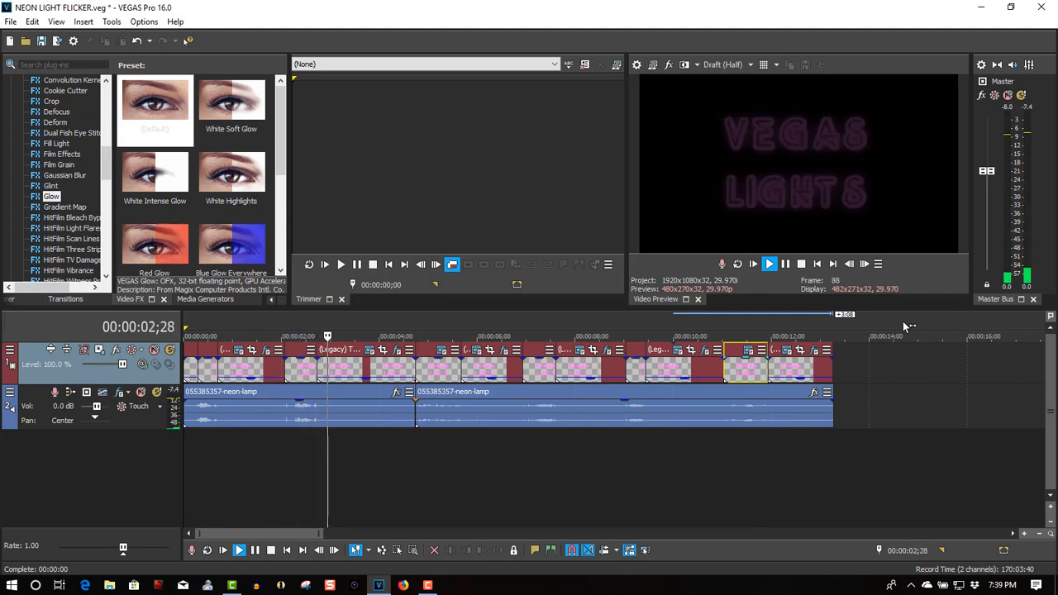
Play the flickering title sequence in preview, then stop playback
click(770, 263)
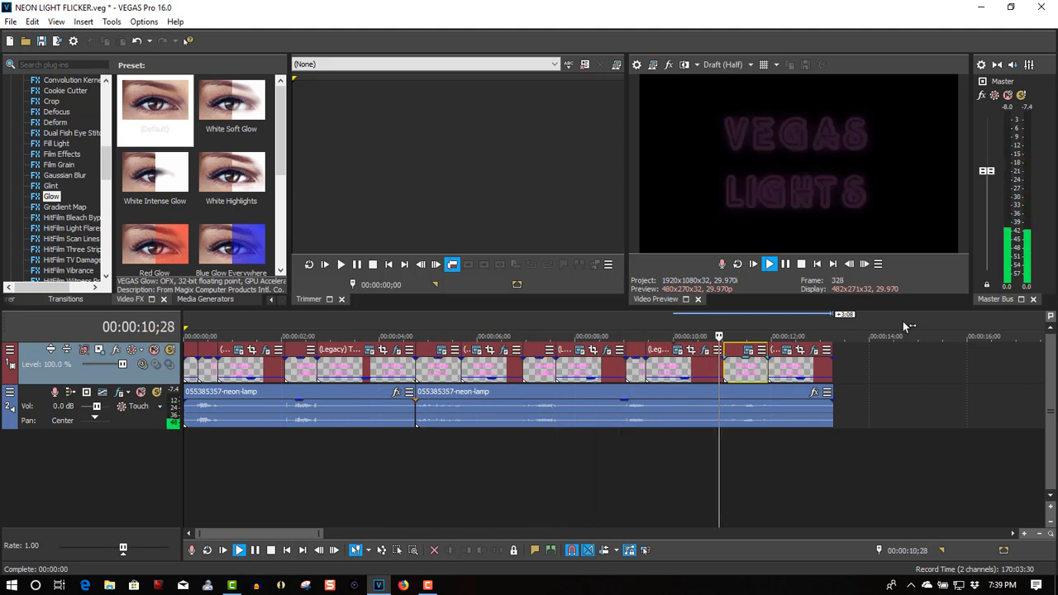
click(768, 264)
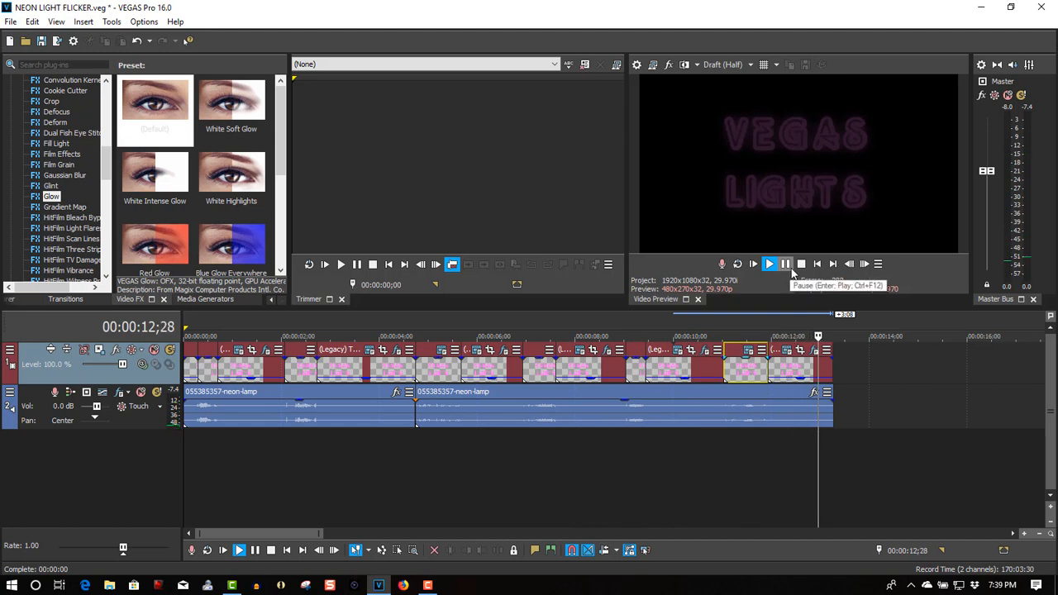